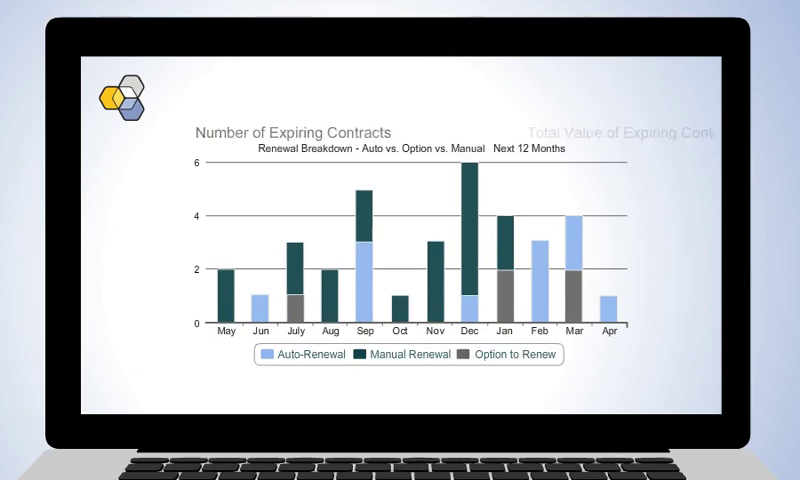
Step: Show the Total Value of Expiring Contracts chart with monthly auto, manual and option-to-renew breakdowns
click(628, 132)
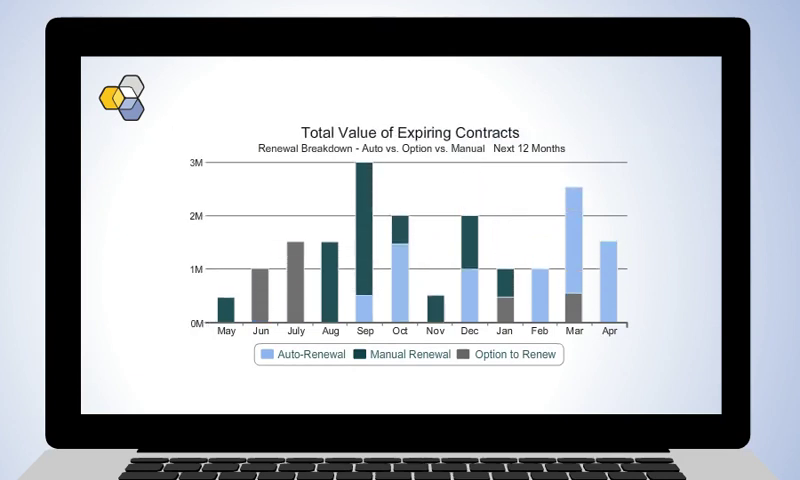